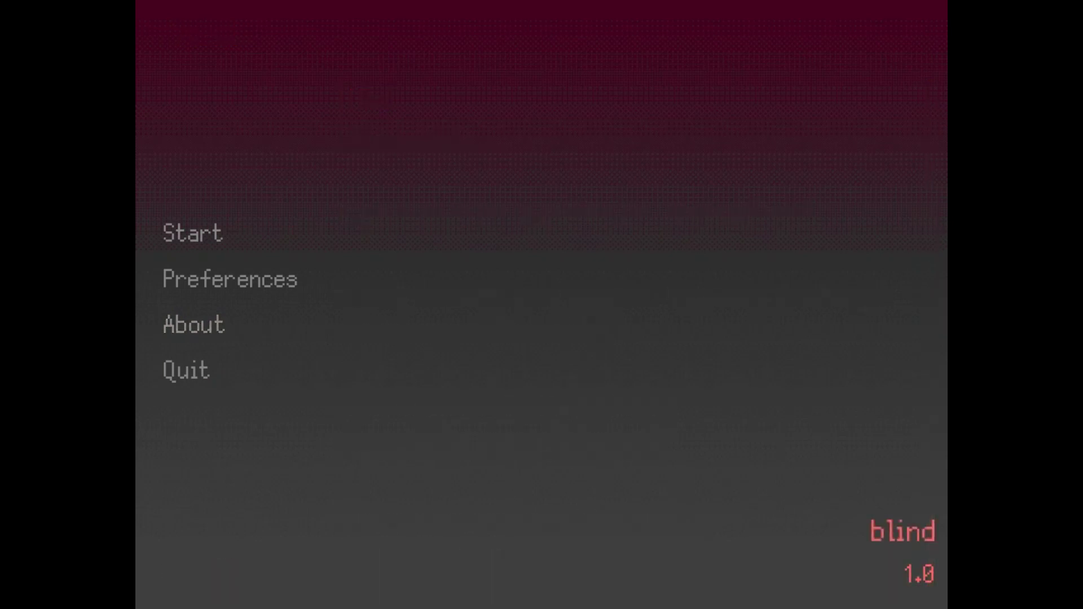
# - Choose Start on the title screen to begin the story of blind
pyautogui.click(192, 232)
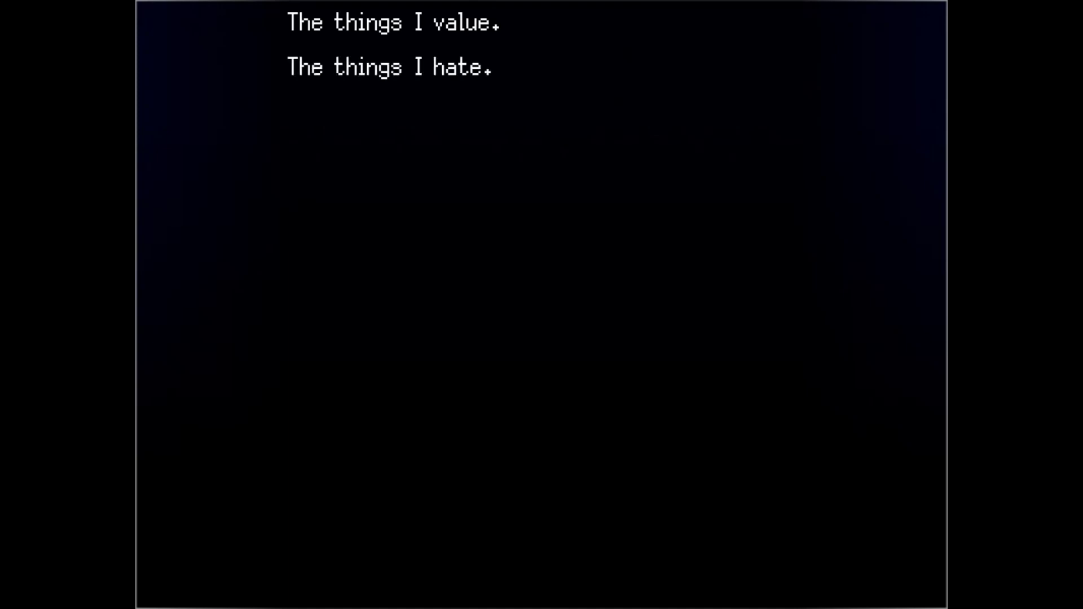
# - Advance the narration about things valued and hated until 'Feeling calm is different from relief.'
pyautogui.press('enter')
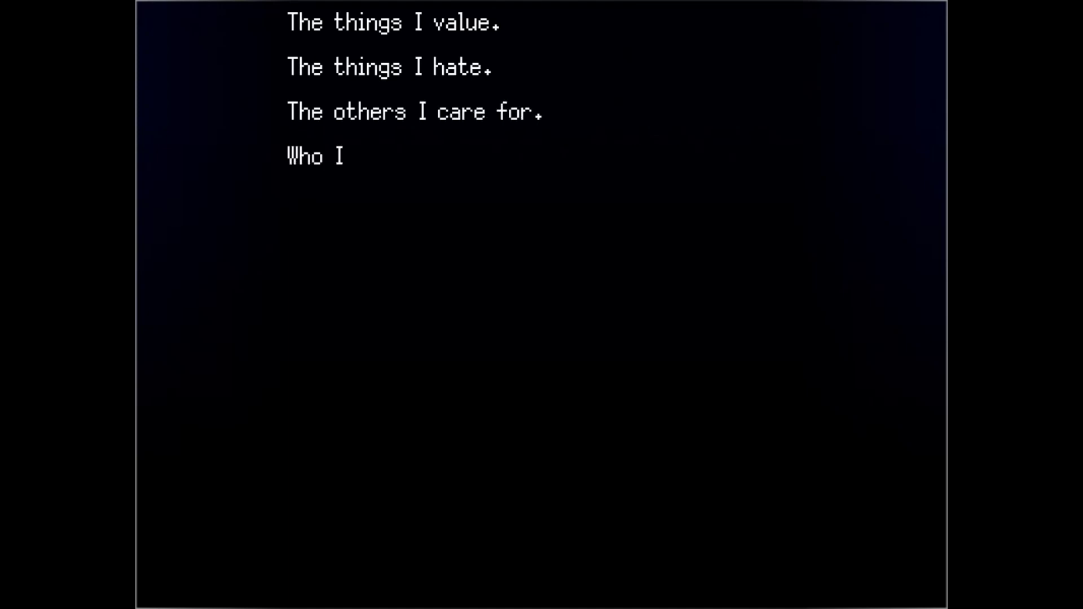
pyautogui.write('want to be.')
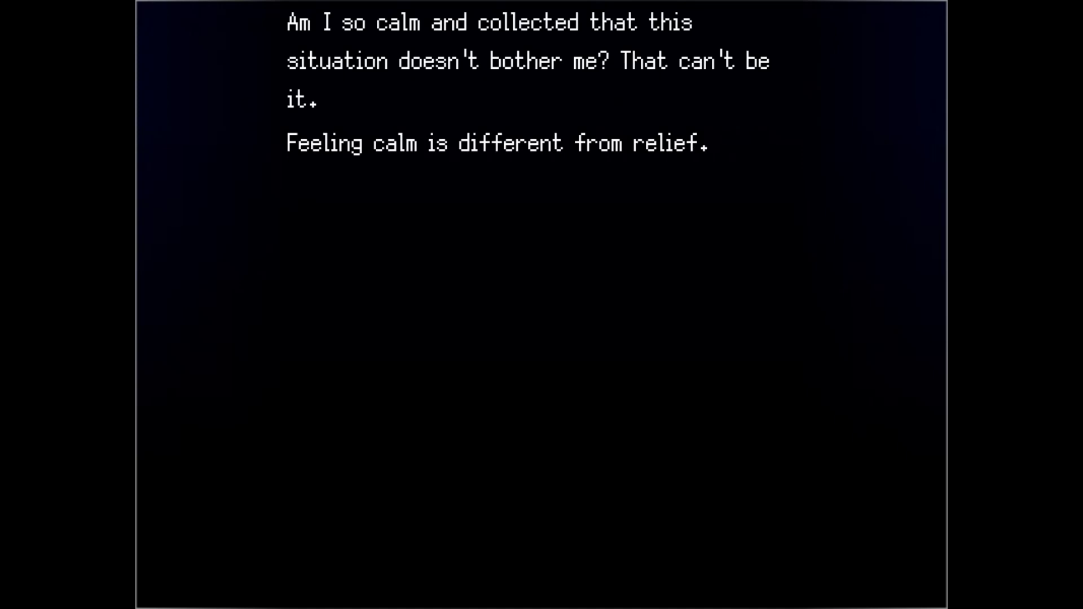
# - Read past 'what sort of person was I?' to the warm touch on the left arm
pyautogui.click(541, 305)
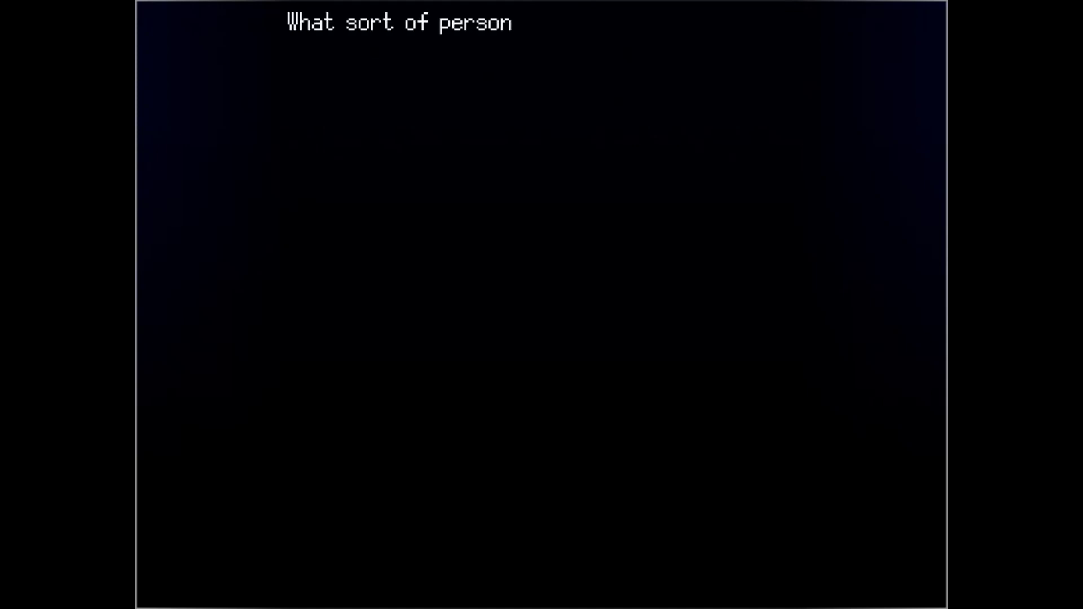
pyautogui.write('was I?')
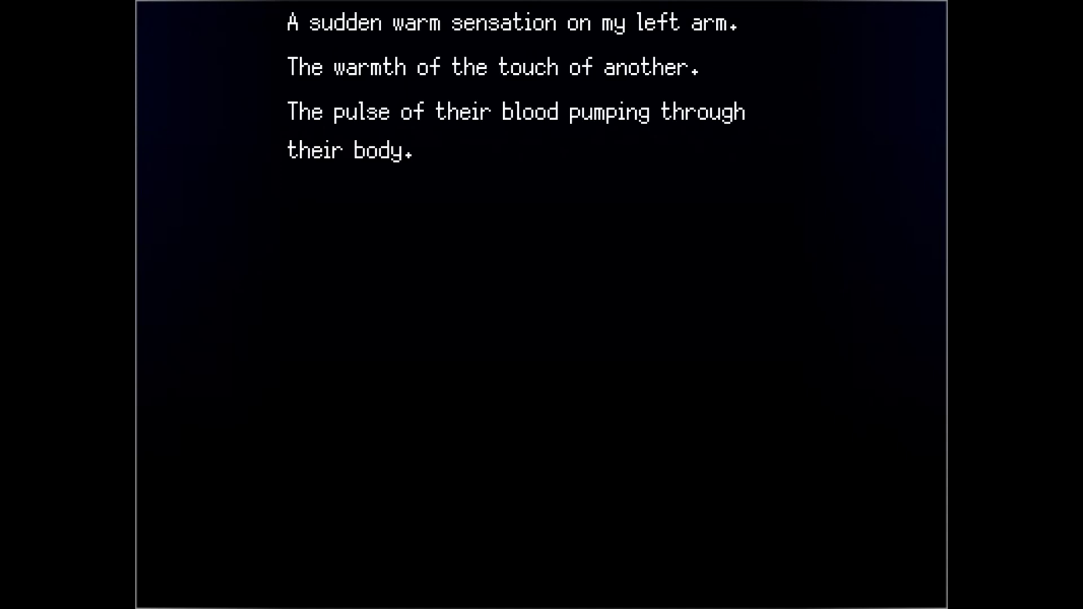
# - Advance through the searing skin pain to the stranger's remark about badly damaged eyes
pyautogui.write('I')
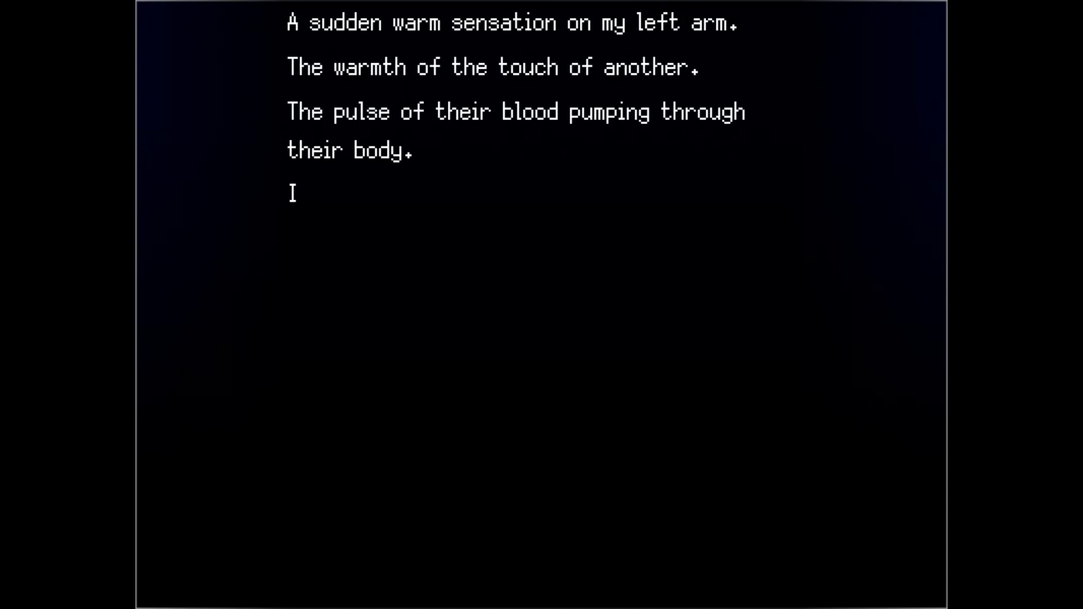
pyautogui.write("It's searing my skin. It's painful. I don")
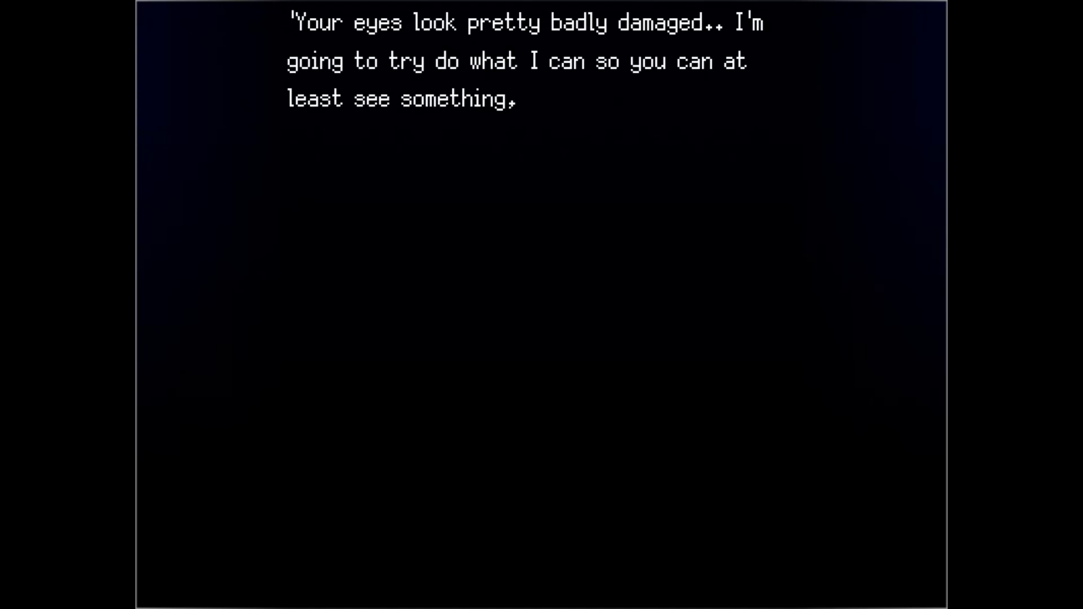
pyautogui.press('space')
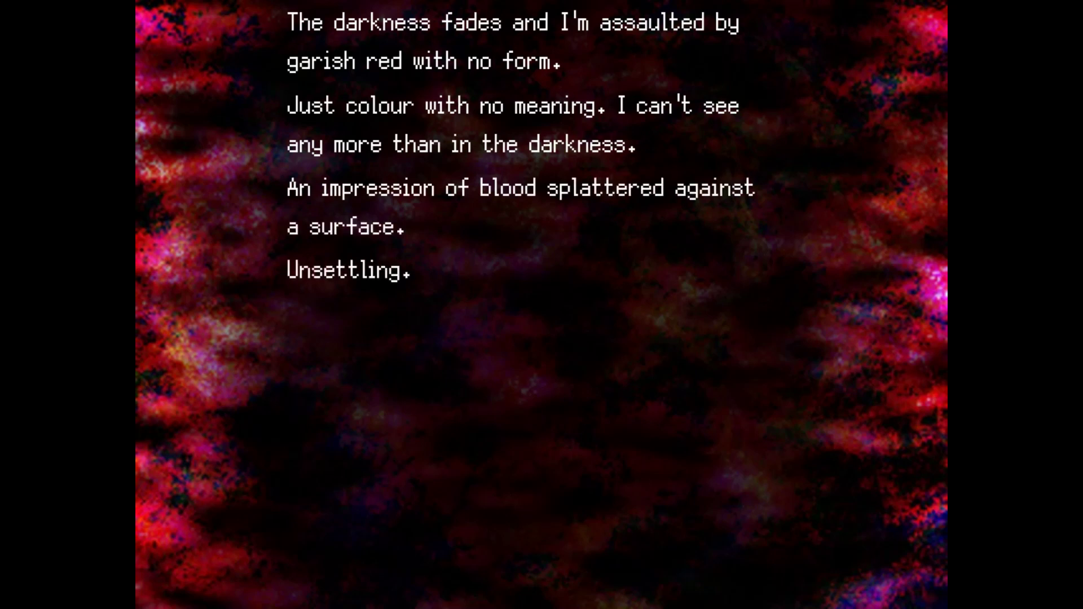
# - Read past the formless red vision until the stranger offers 'Let me try help.'
pyautogui.click(542, 311)
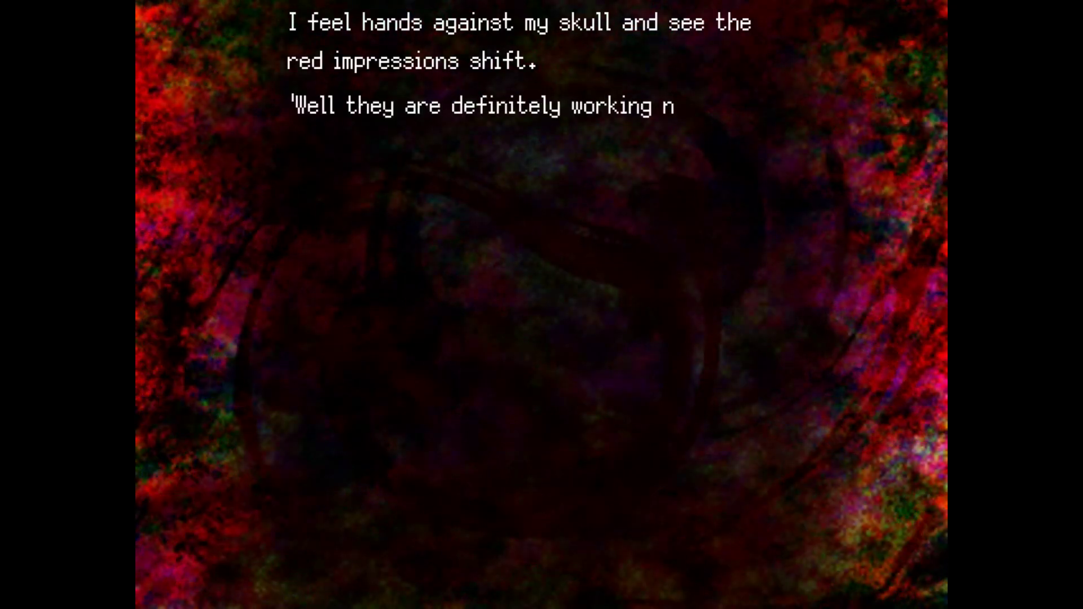
pyautogui.click(542, 305)
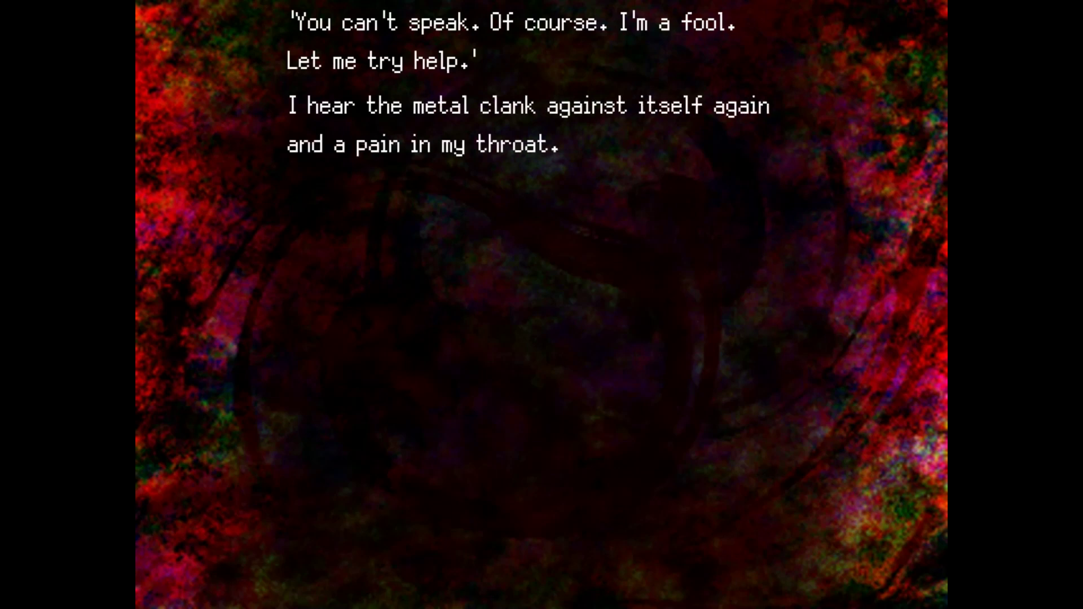
# - Continue past the throat pain and hidden memory loss to the stranger's offer to fix the body
pyautogui.click(539, 304)
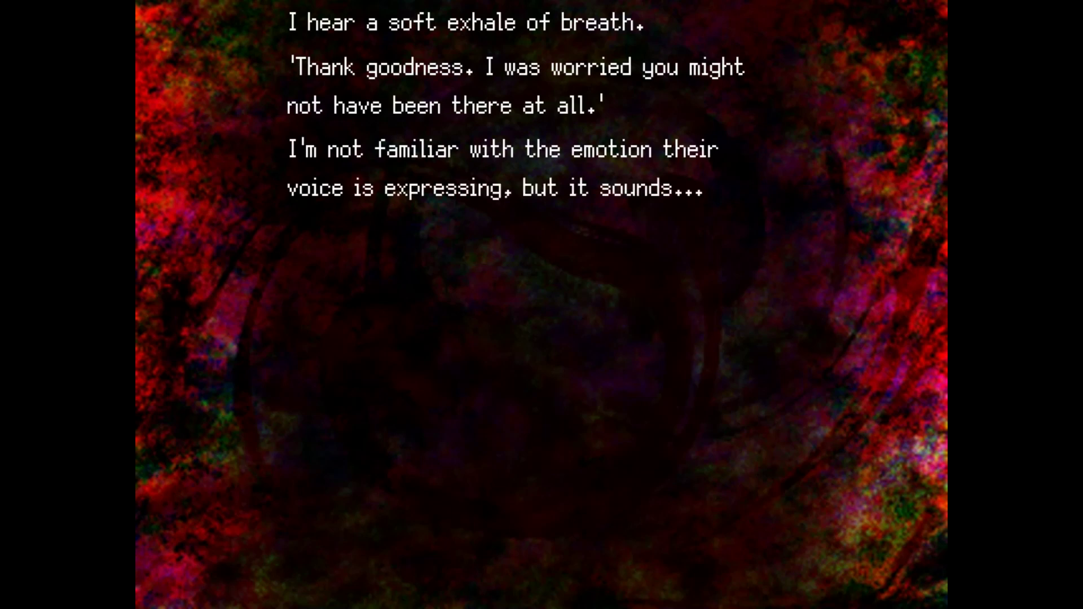
pyautogui.click(541, 304)
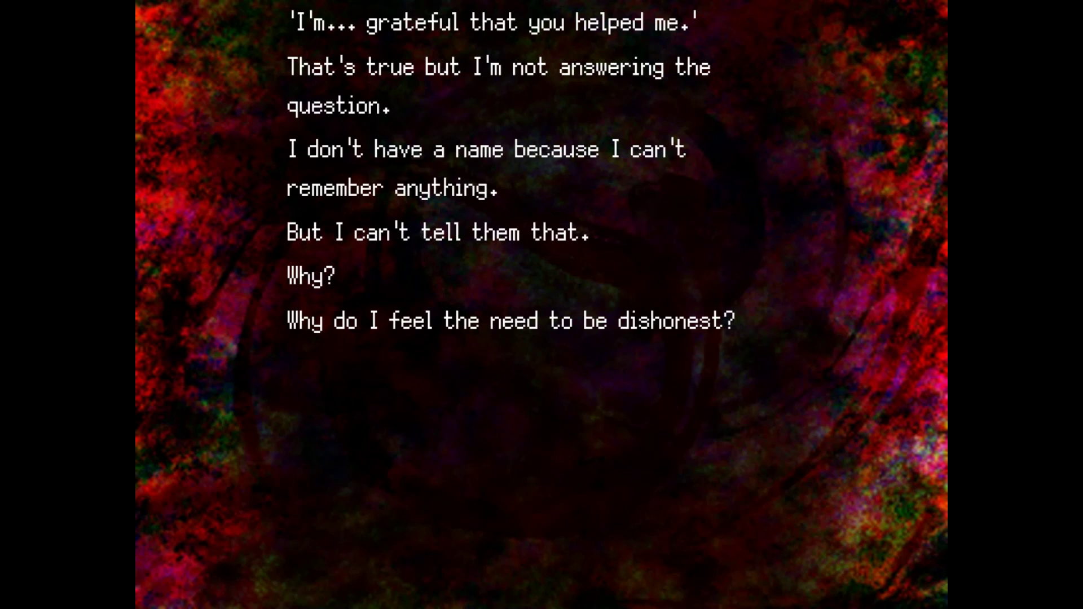
pyautogui.click(541, 305)
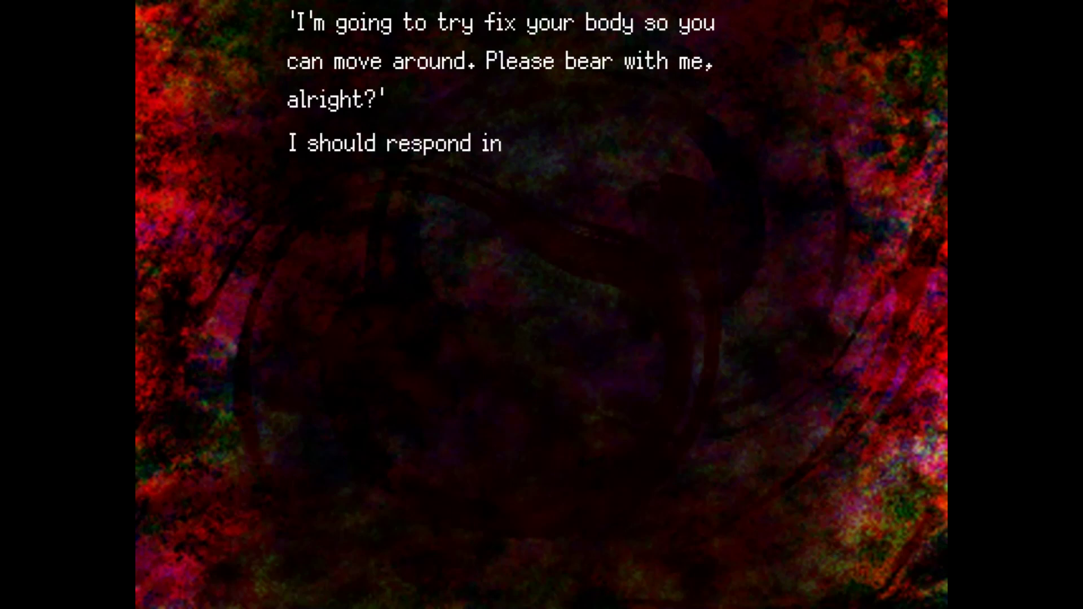
# - Advance the stranger's explanation to the narration about over-exerted, unmovable legs
pyautogui.click(541, 311)
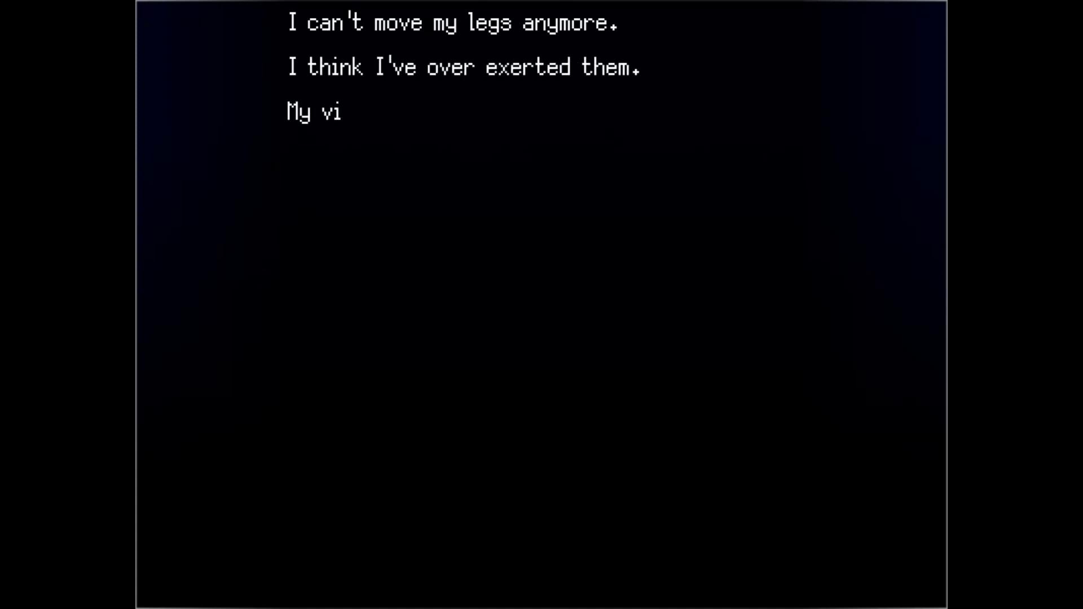
# - Read the lost-vision narration until 'Regardless of who I was...' appears
pyautogui.write('sion is gone too.')
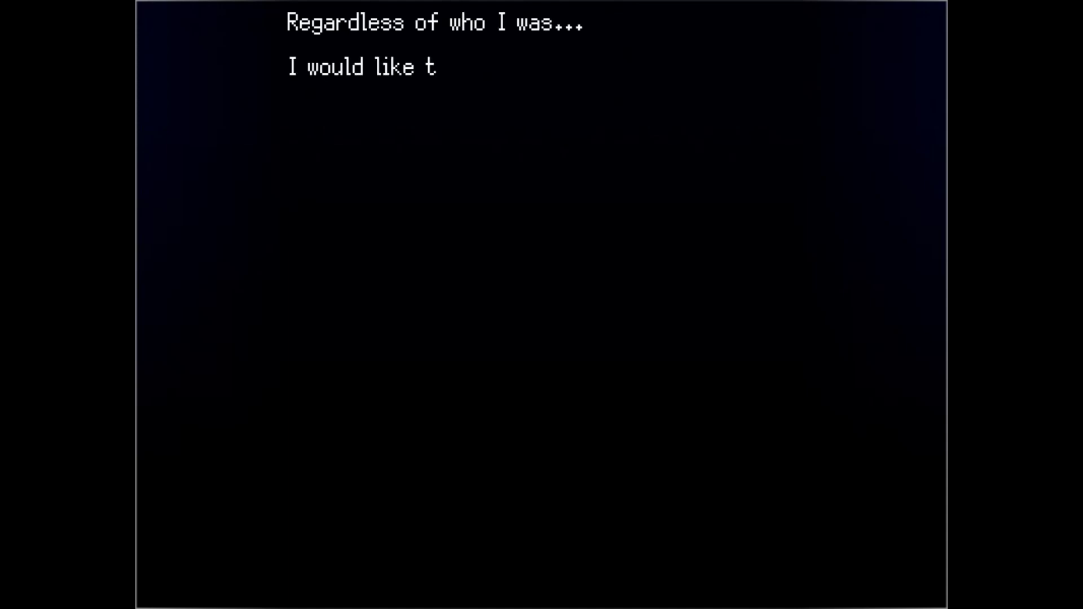
# - Read the reflection about wanting to help others until the narrator's eyes open
pyautogui.write('o help others.')
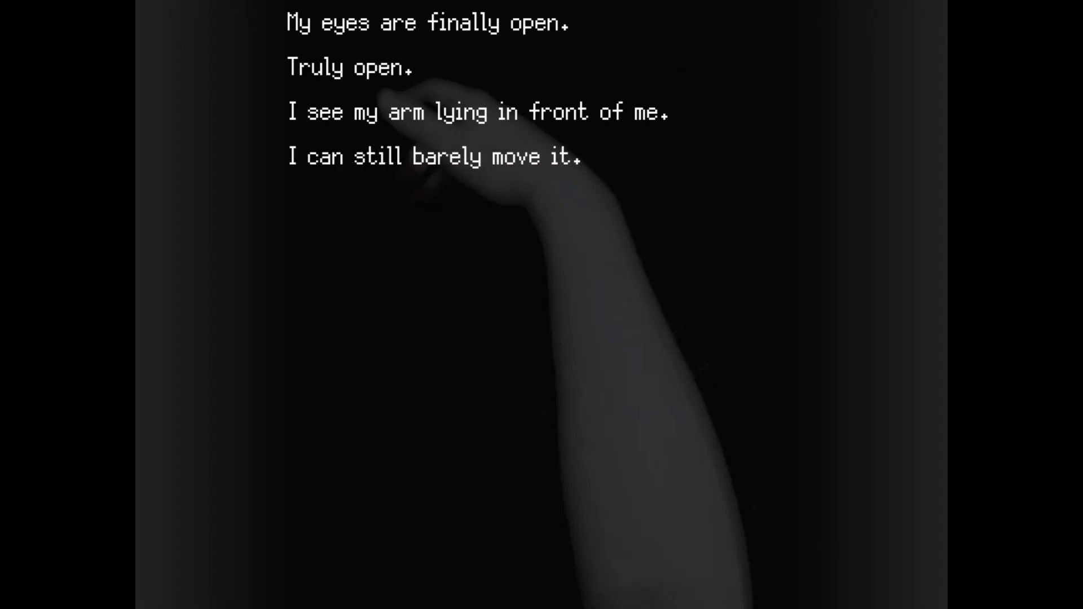
# - Advance to the arm image as the next narration line types out
pyautogui.write('I c')
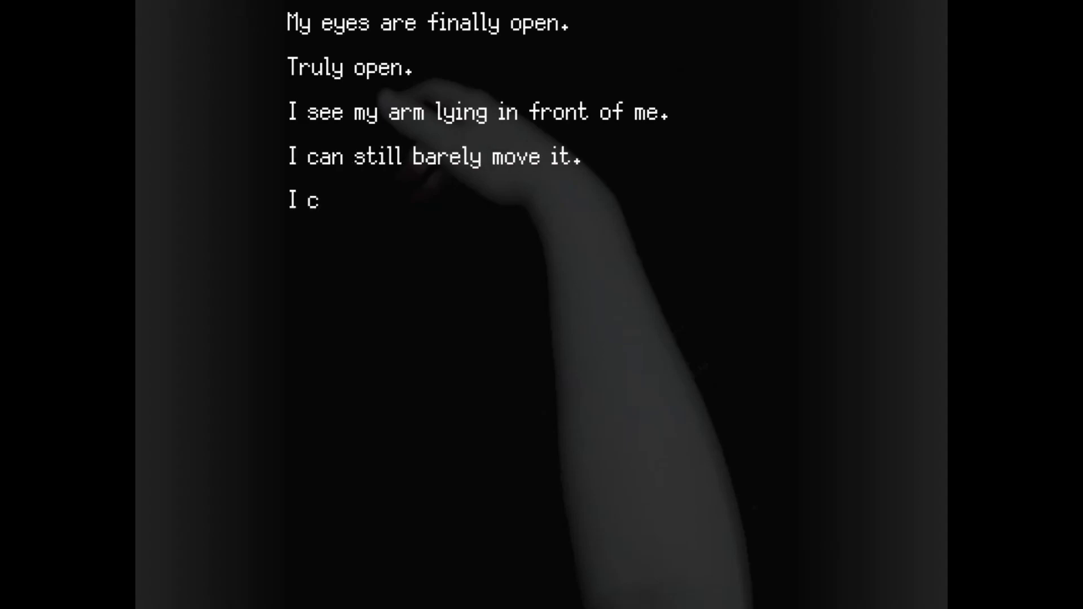